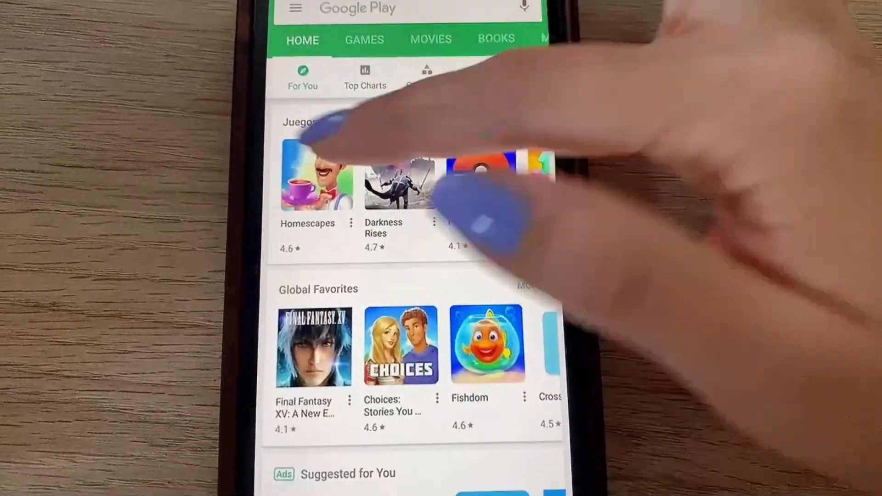
# Step: Open Battery settings to confirm Low Power Mode is off
pyautogui.scroll(3)
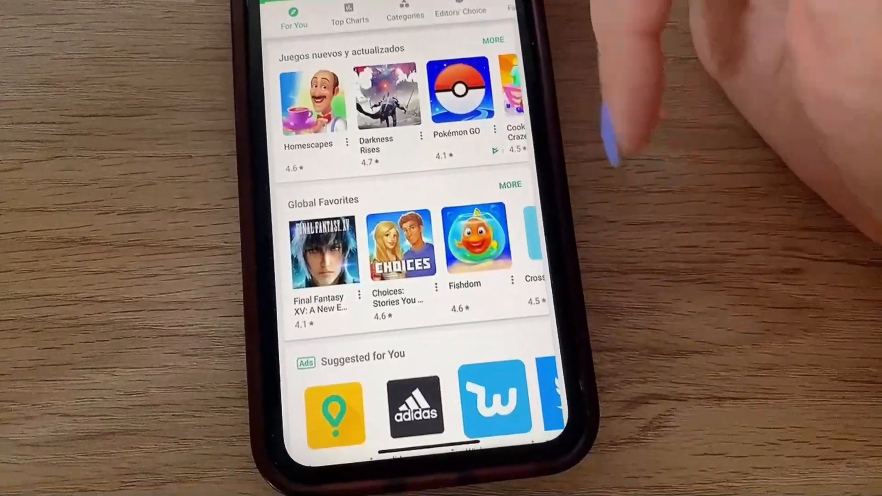
pyautogui.scroll(-3)
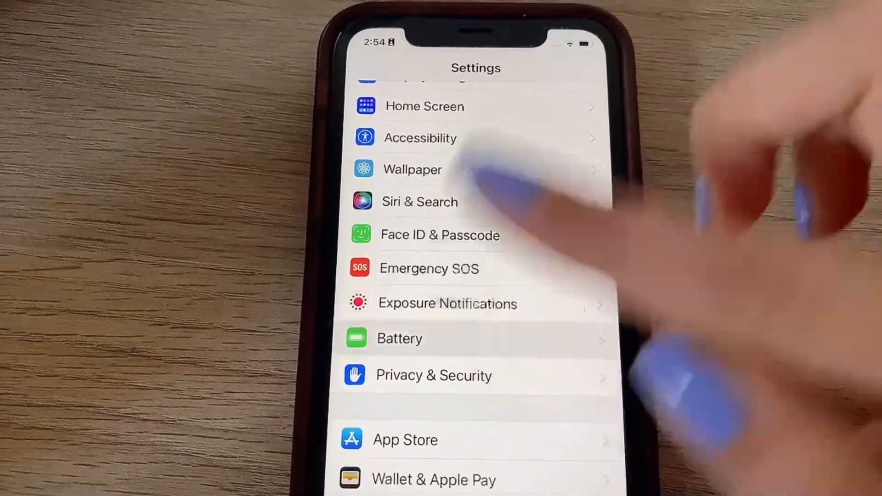
pyautogui.click(399, 338)
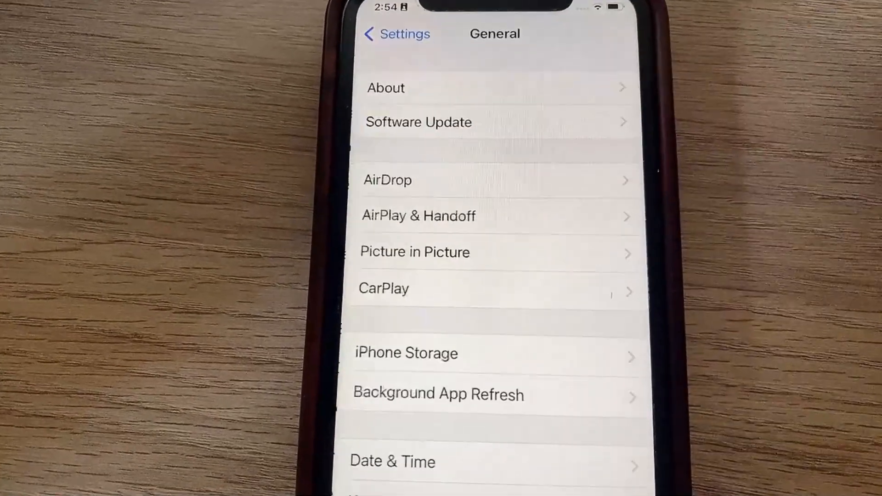
# Step: Keep Background App Refresh enabled rather than set to Off
pyautogui.click(439, 394)
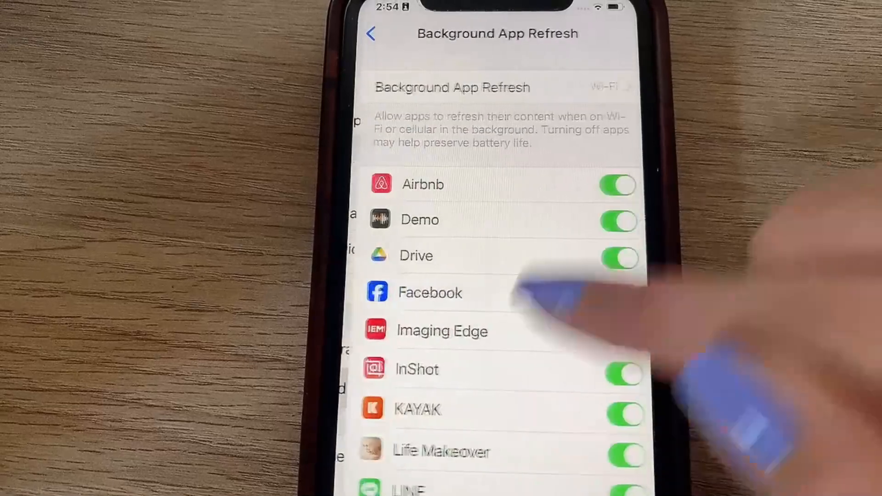
pyautogui.click(495, 87)
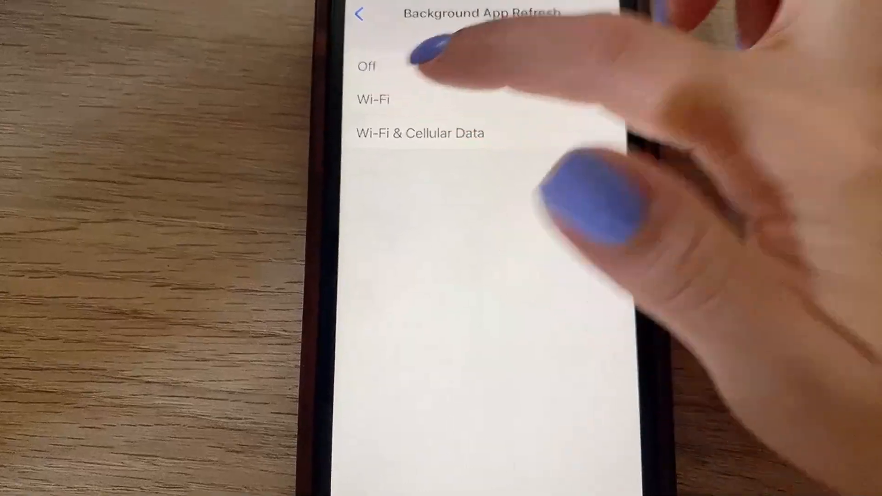
pyautogui.click(376, 103)
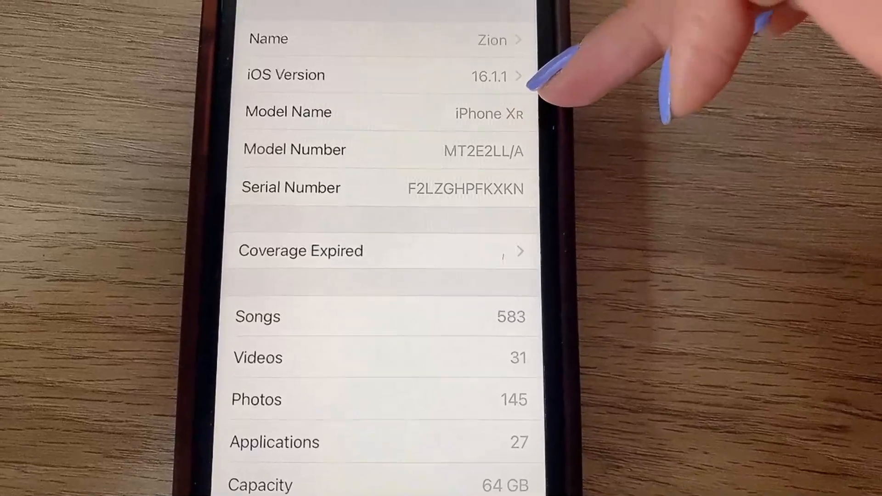
# Step: Scroll the About page to view the iPhone XR model and iOS 16.1.1 version
pyautogui.scroll(-3)
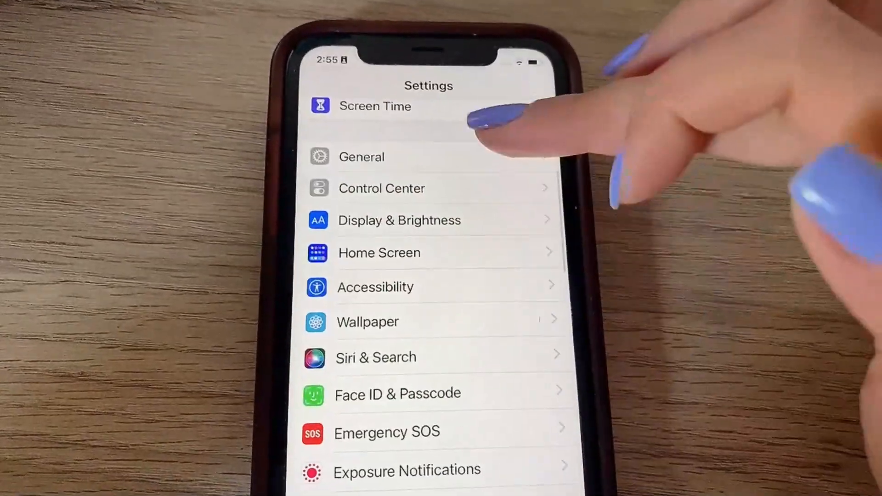
# Step: Open Safari's settings and scroll through its options toward Advanced
pyautogui.scroll(-3)
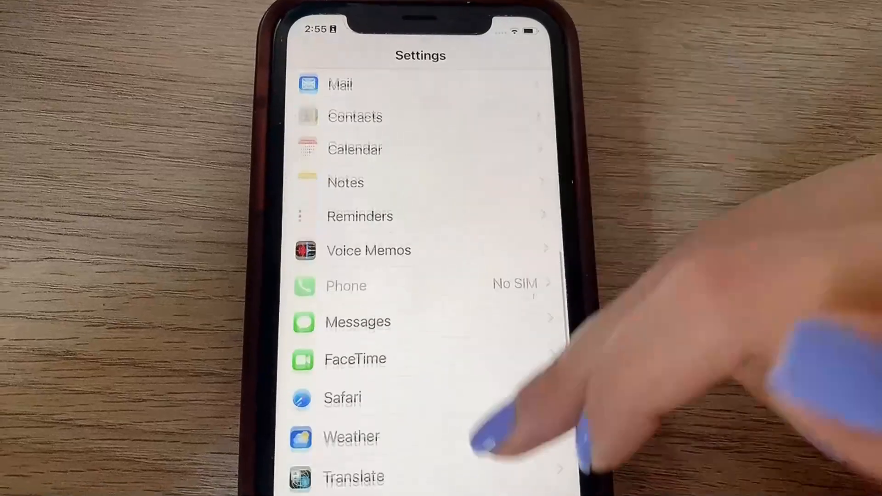
pyautogui.click(343, 398)
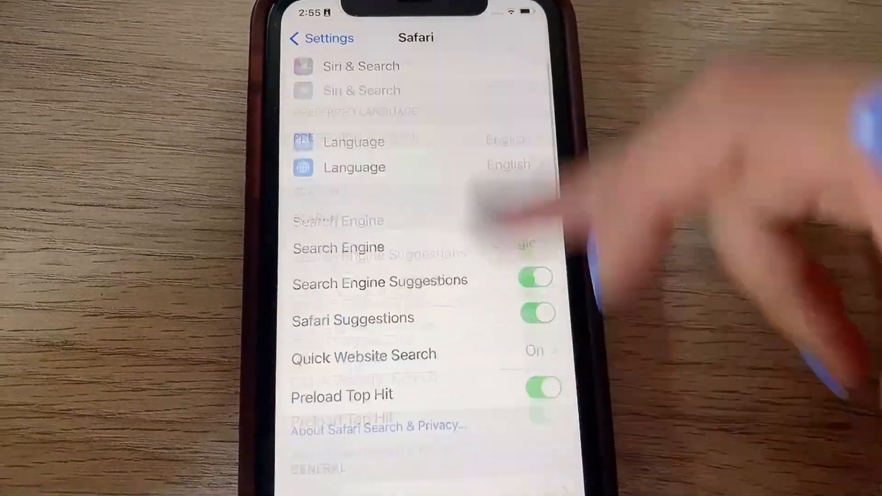
pyautogui.scroll(-3)
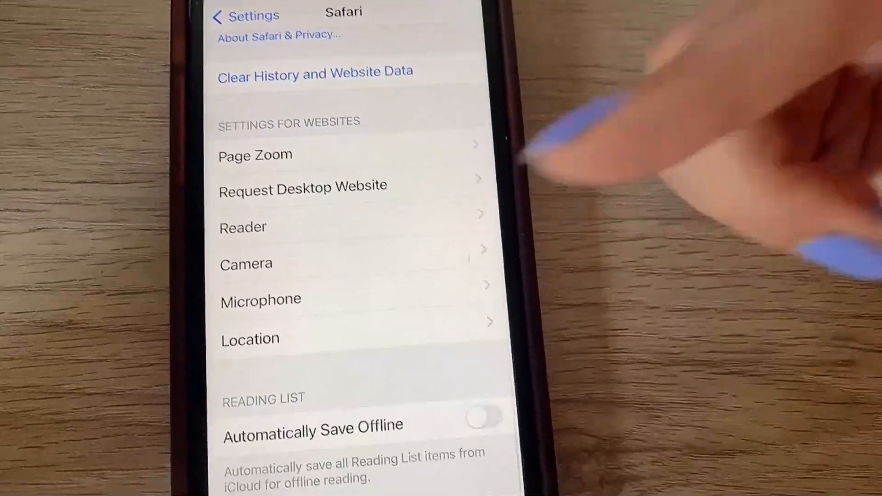
pyautogui.scroll(3)
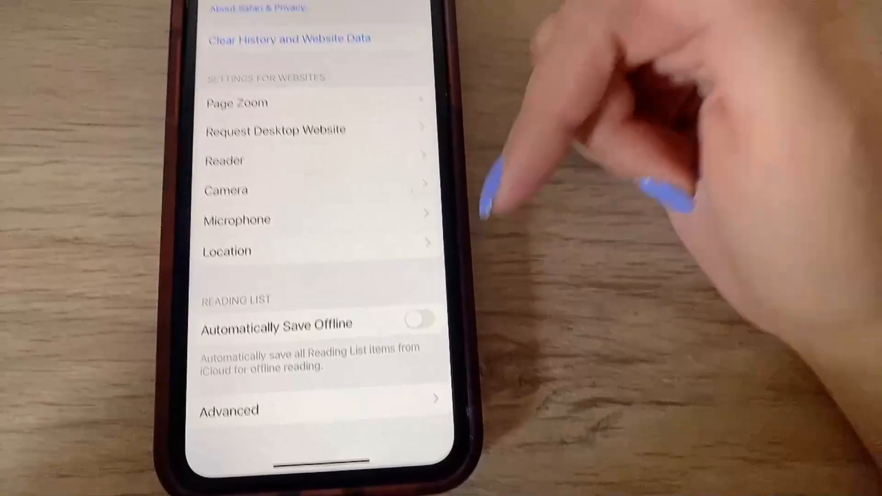